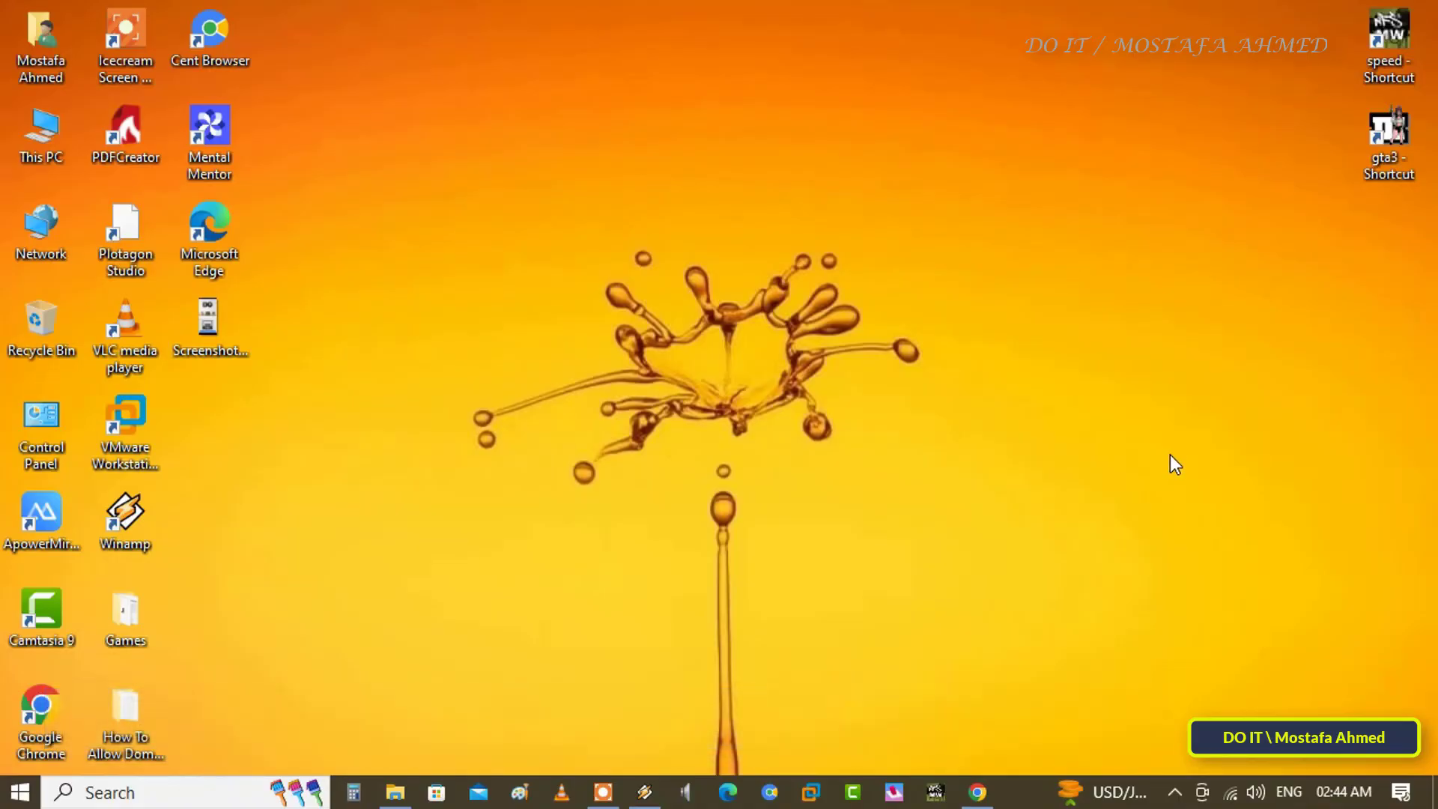
Attempt to open USB Drive (G:) from This PC and dismiss the 'Location is not available' error
left_click(40, 137)
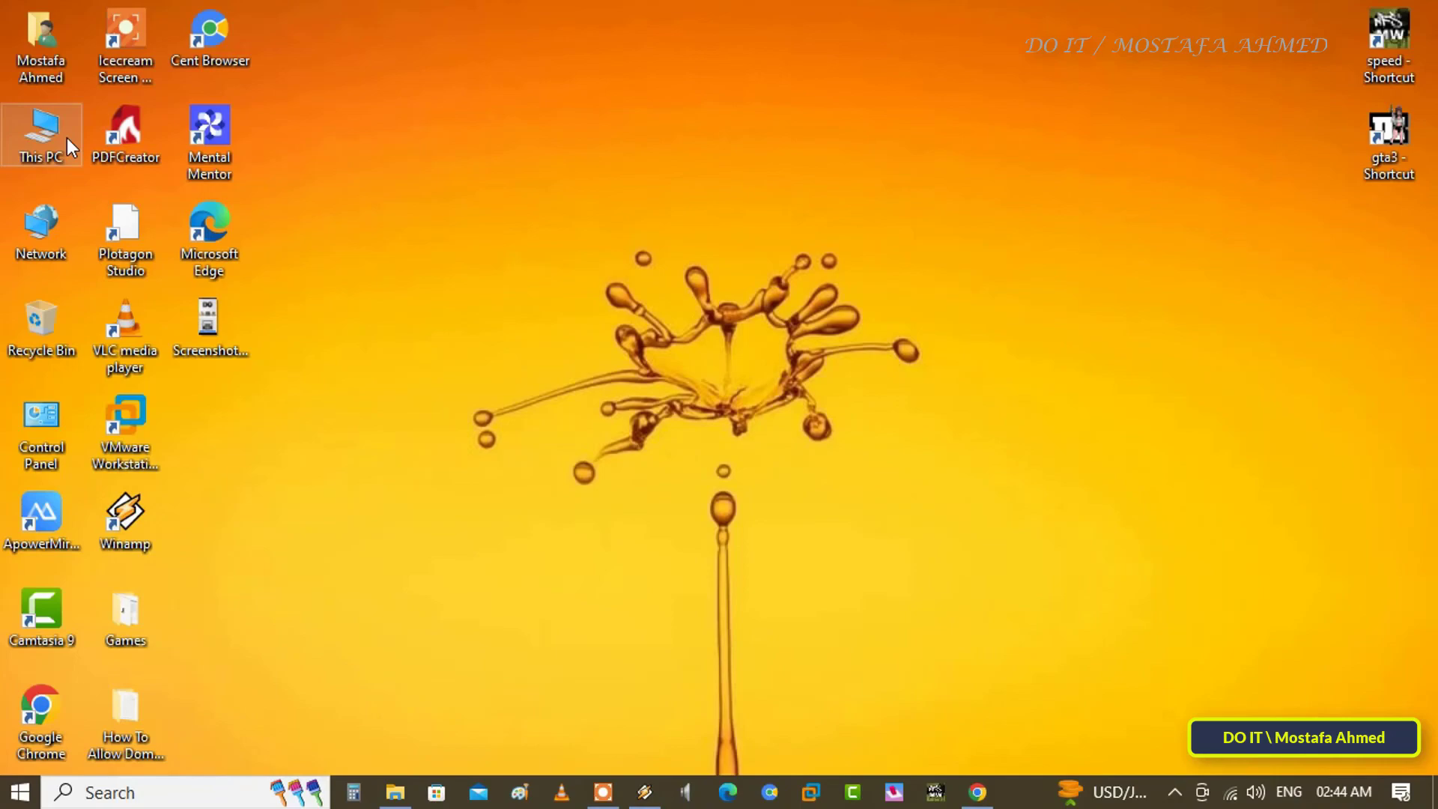
double_click(40, 135)
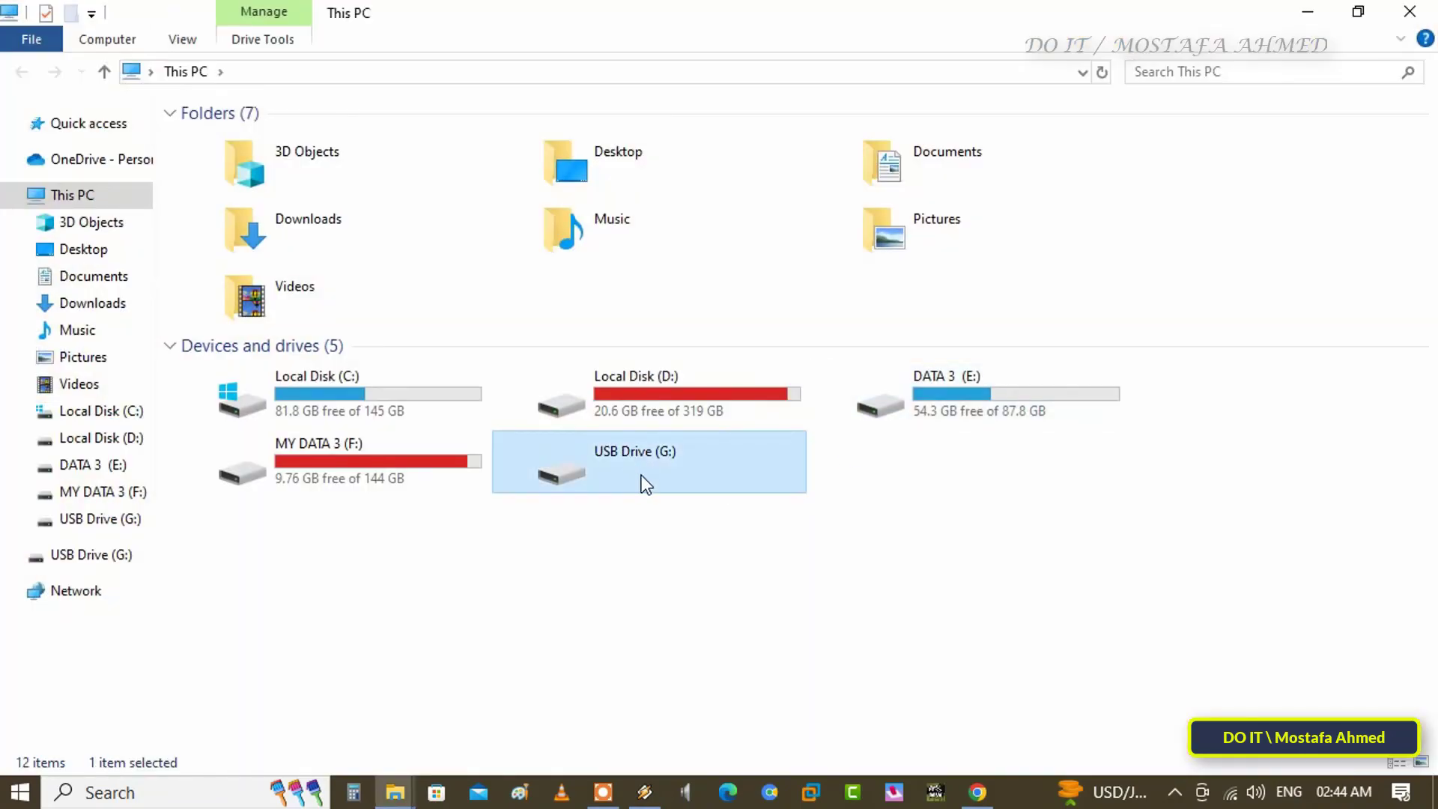
double_click(634, 464)
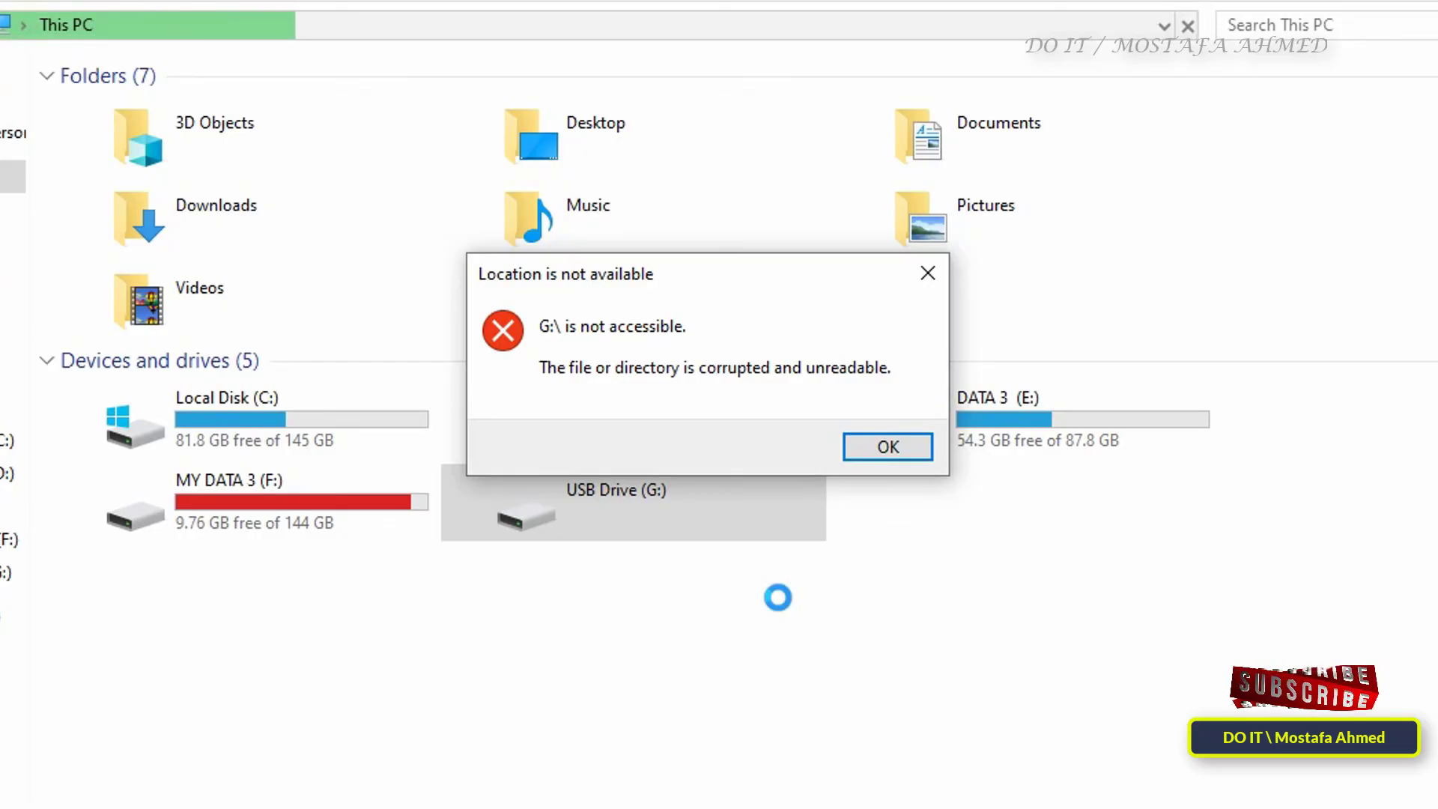
left_click(885, 447)
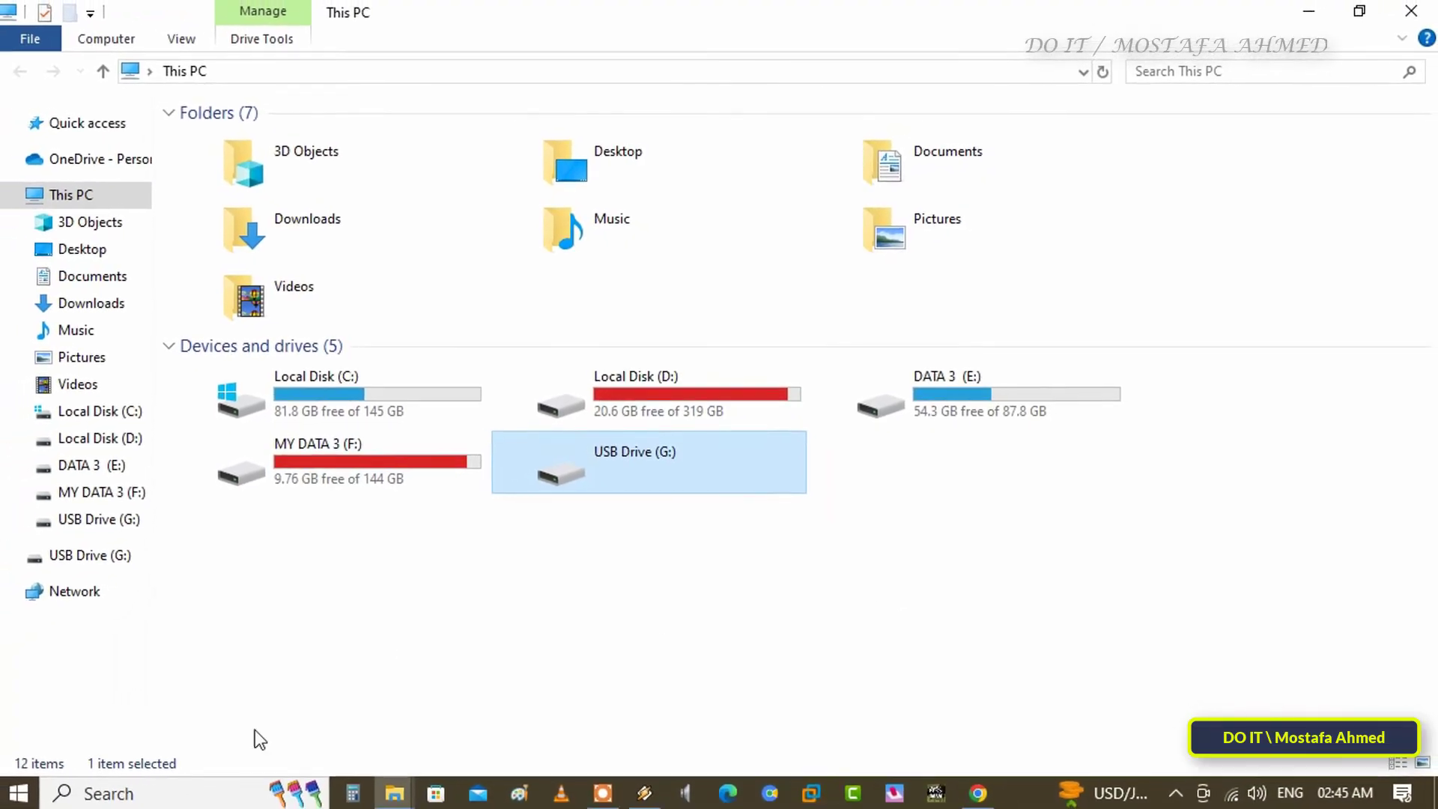
Launch Command Prompt as administrator from the taskbar search
left_click(109, 794)
type("command prom")
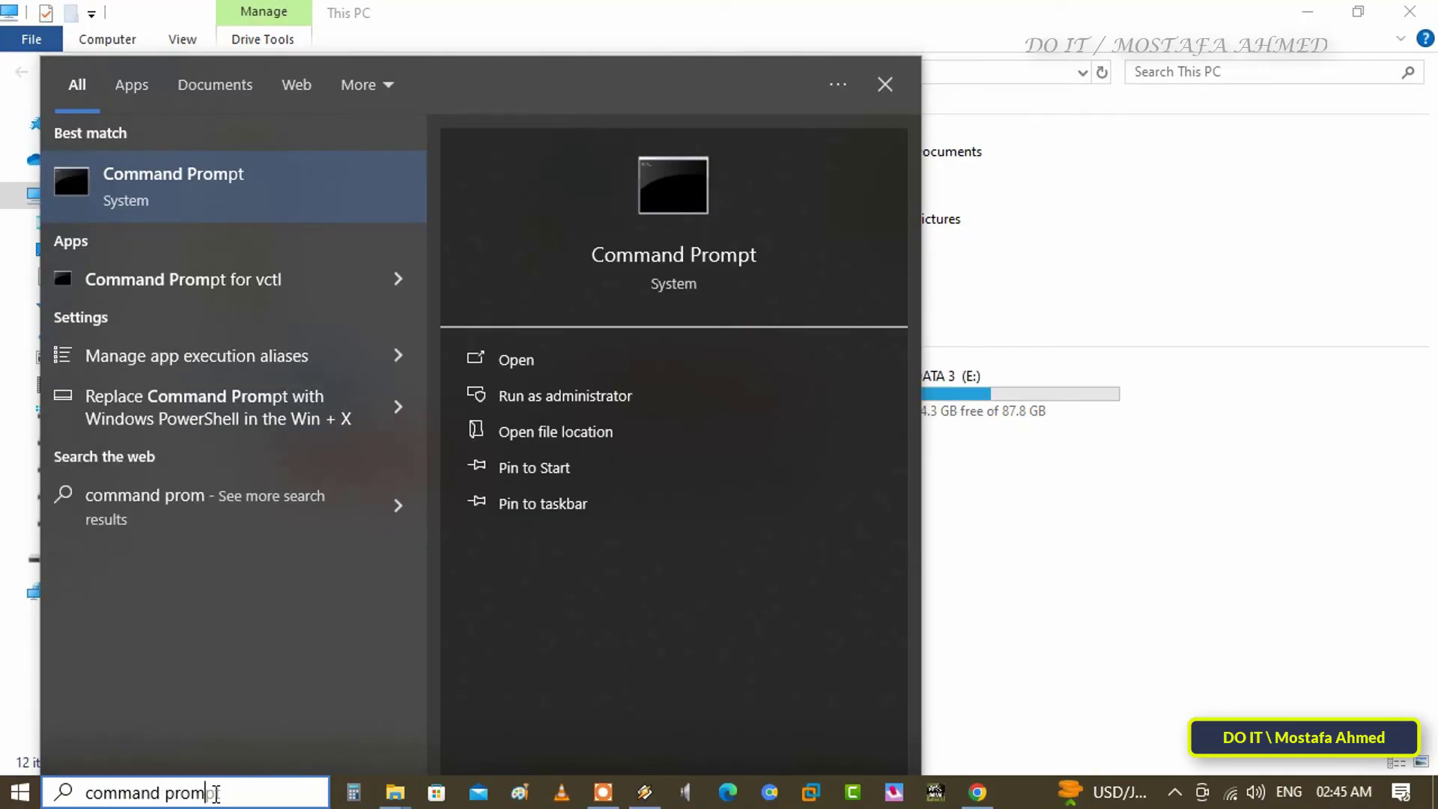
type("t")
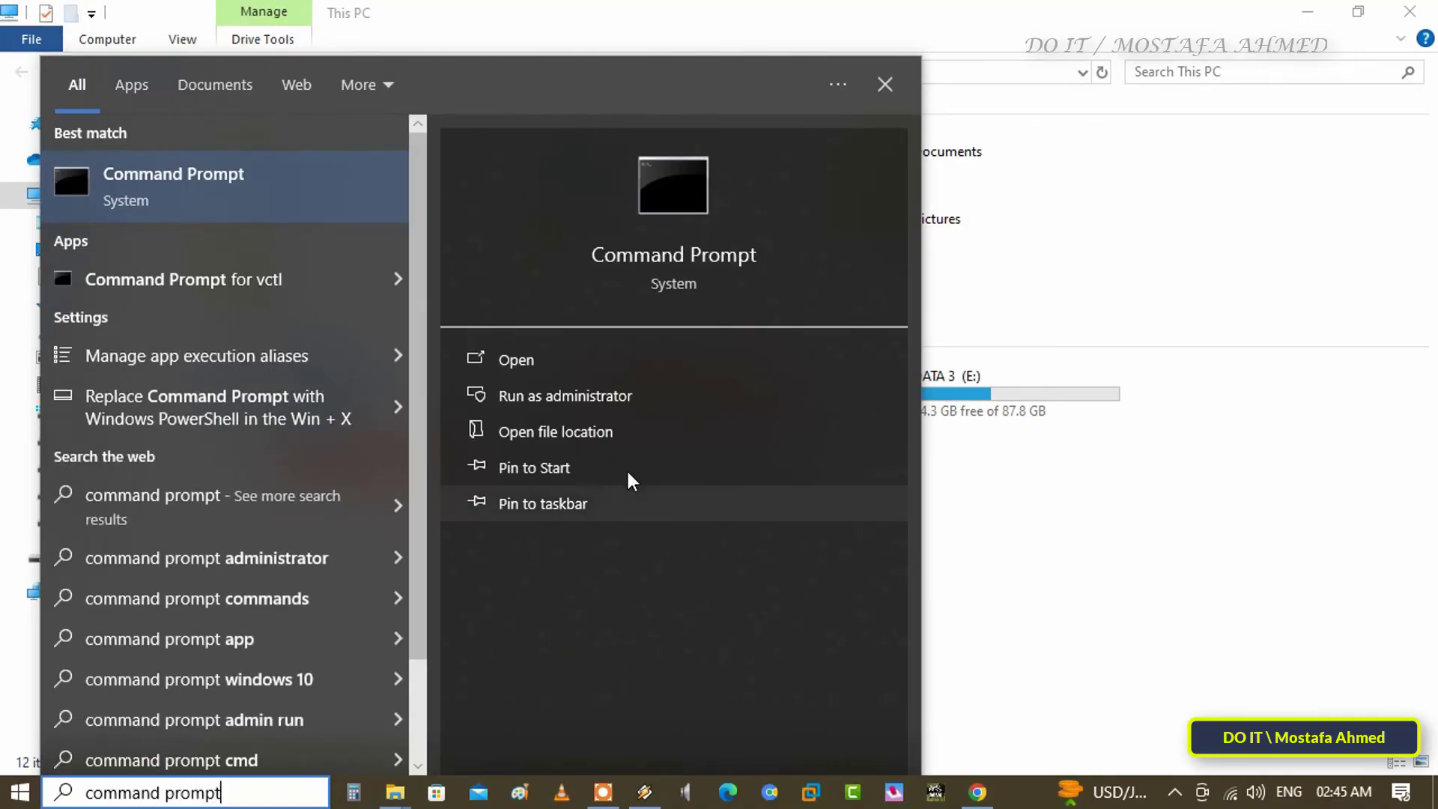
left_click(565, 395)
type("c")
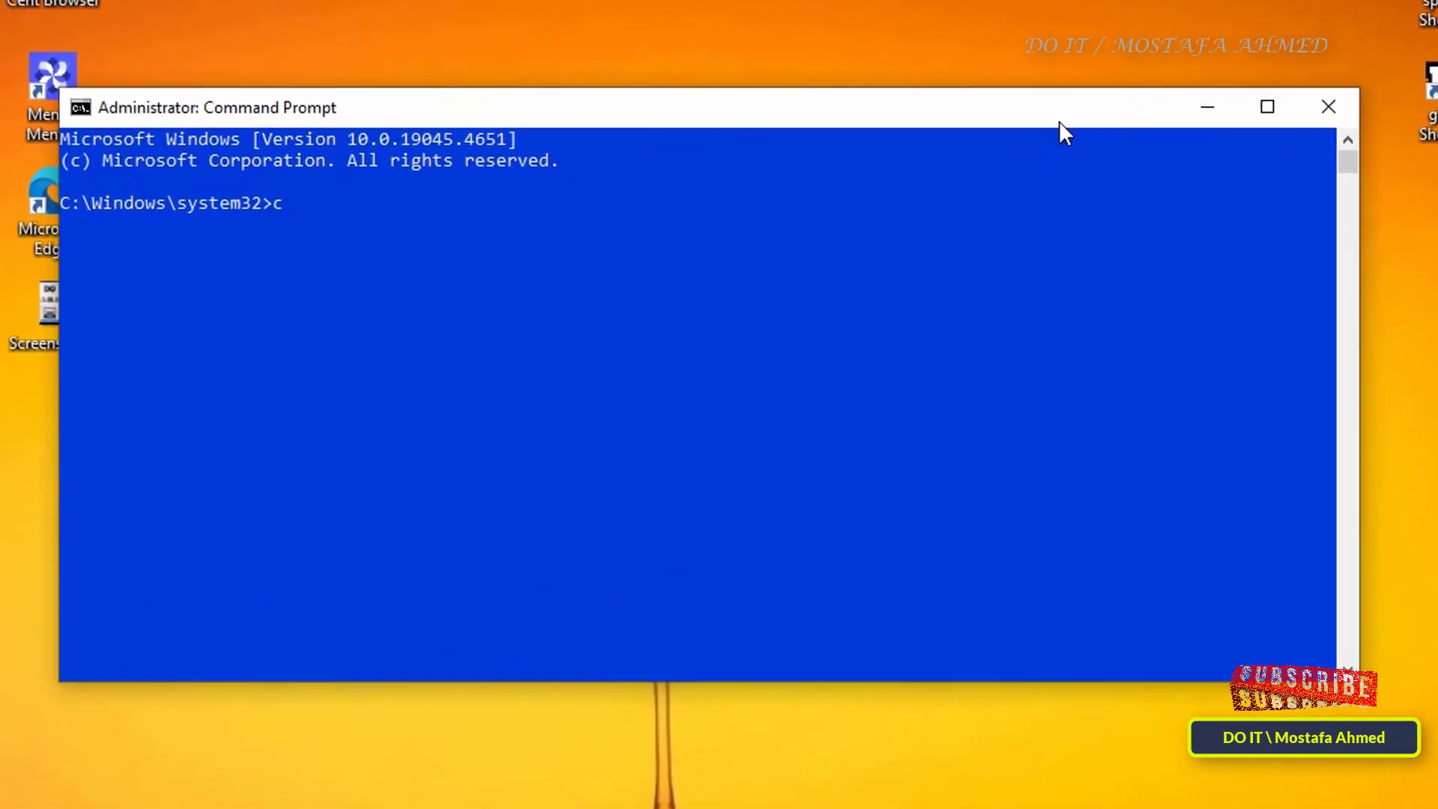
Run chkdsk /f g: to repair the USB drive's file system
type("h")
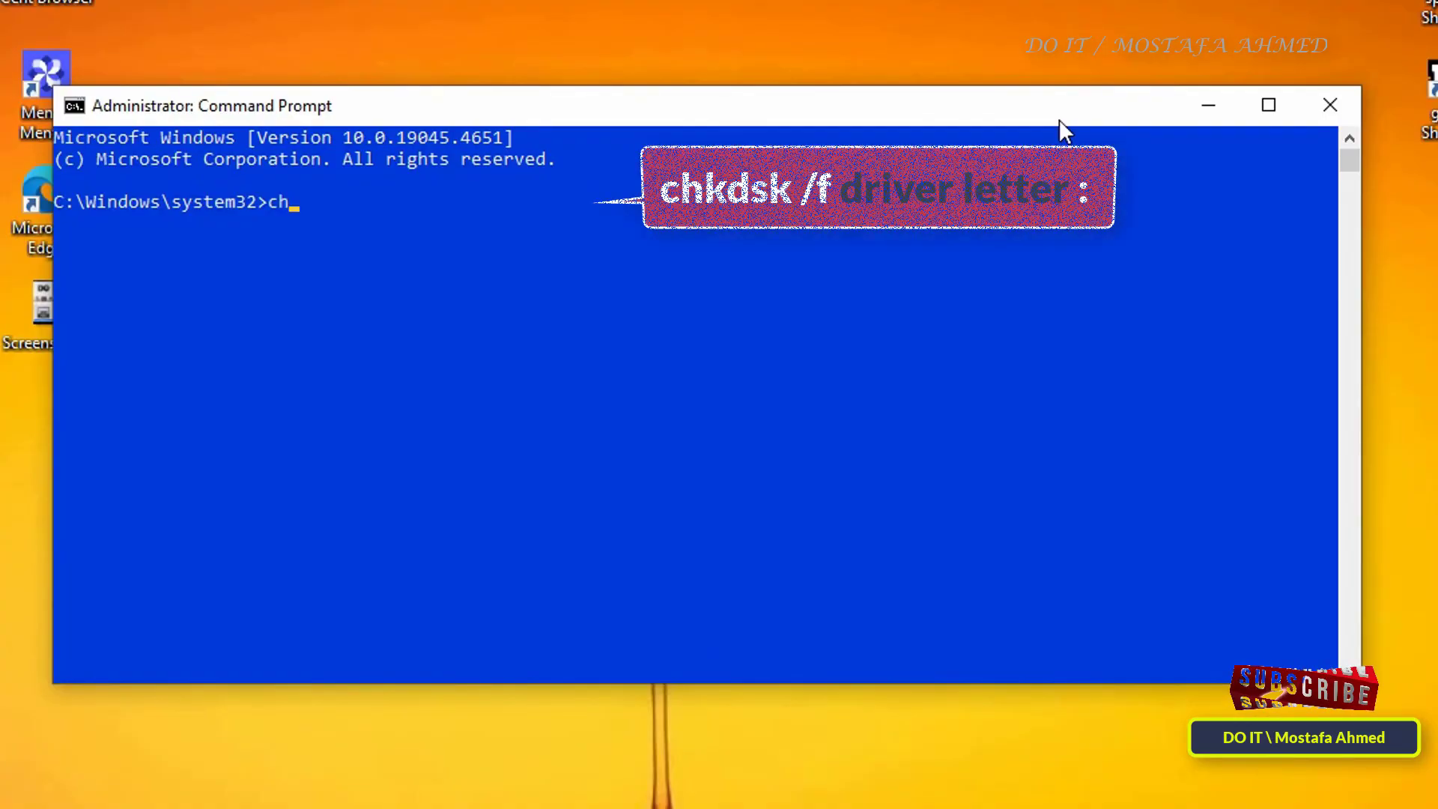
type("kd")
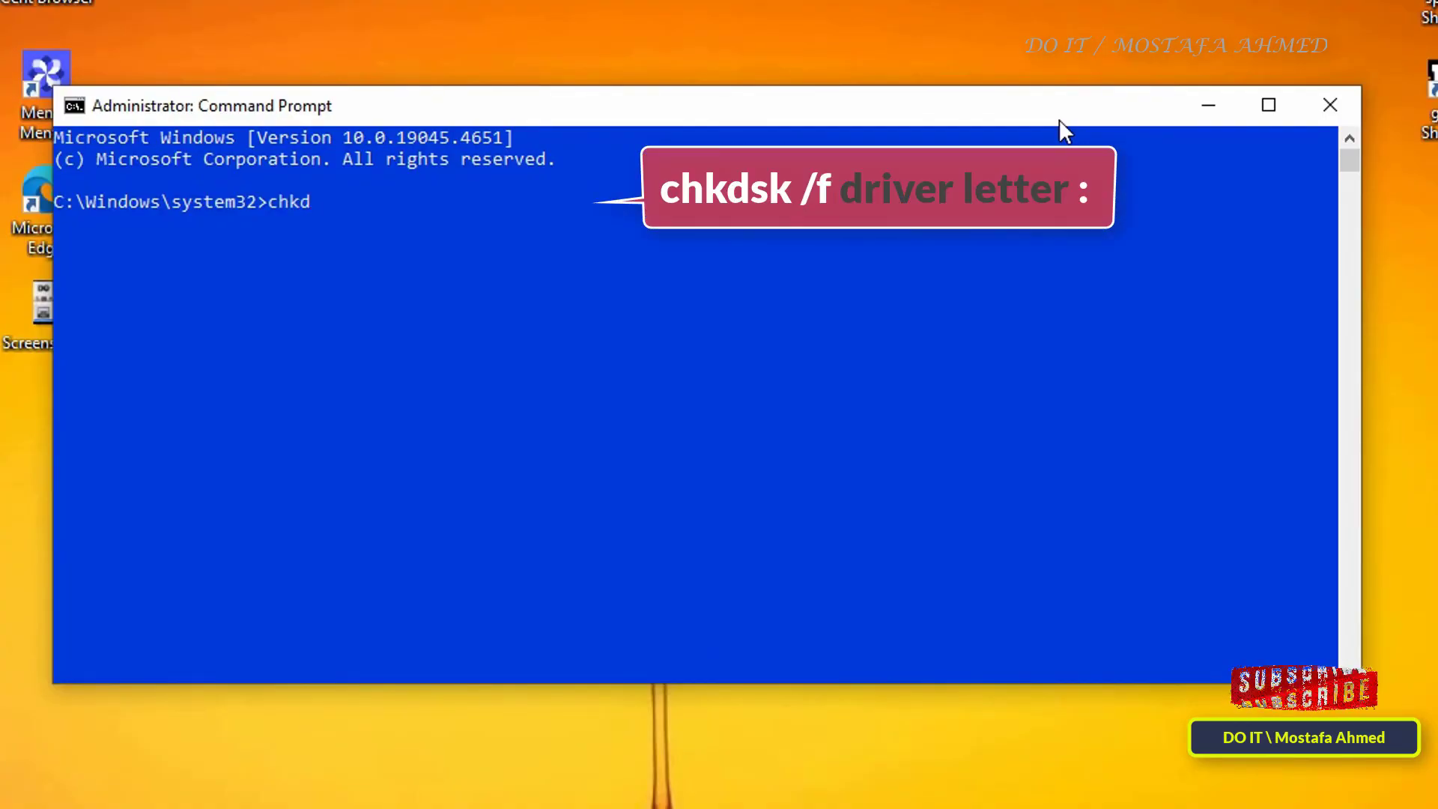
type("sk")
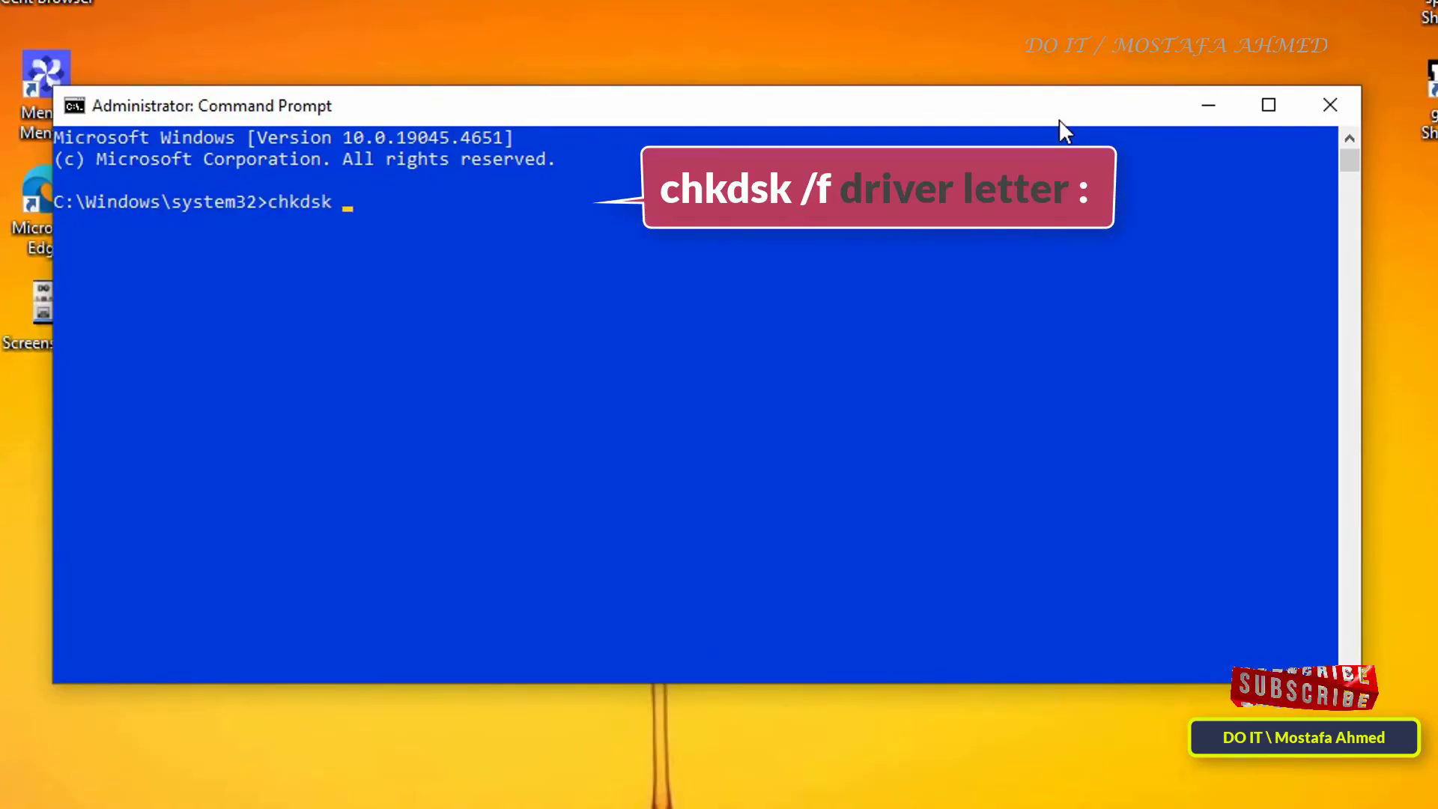
type("/f")
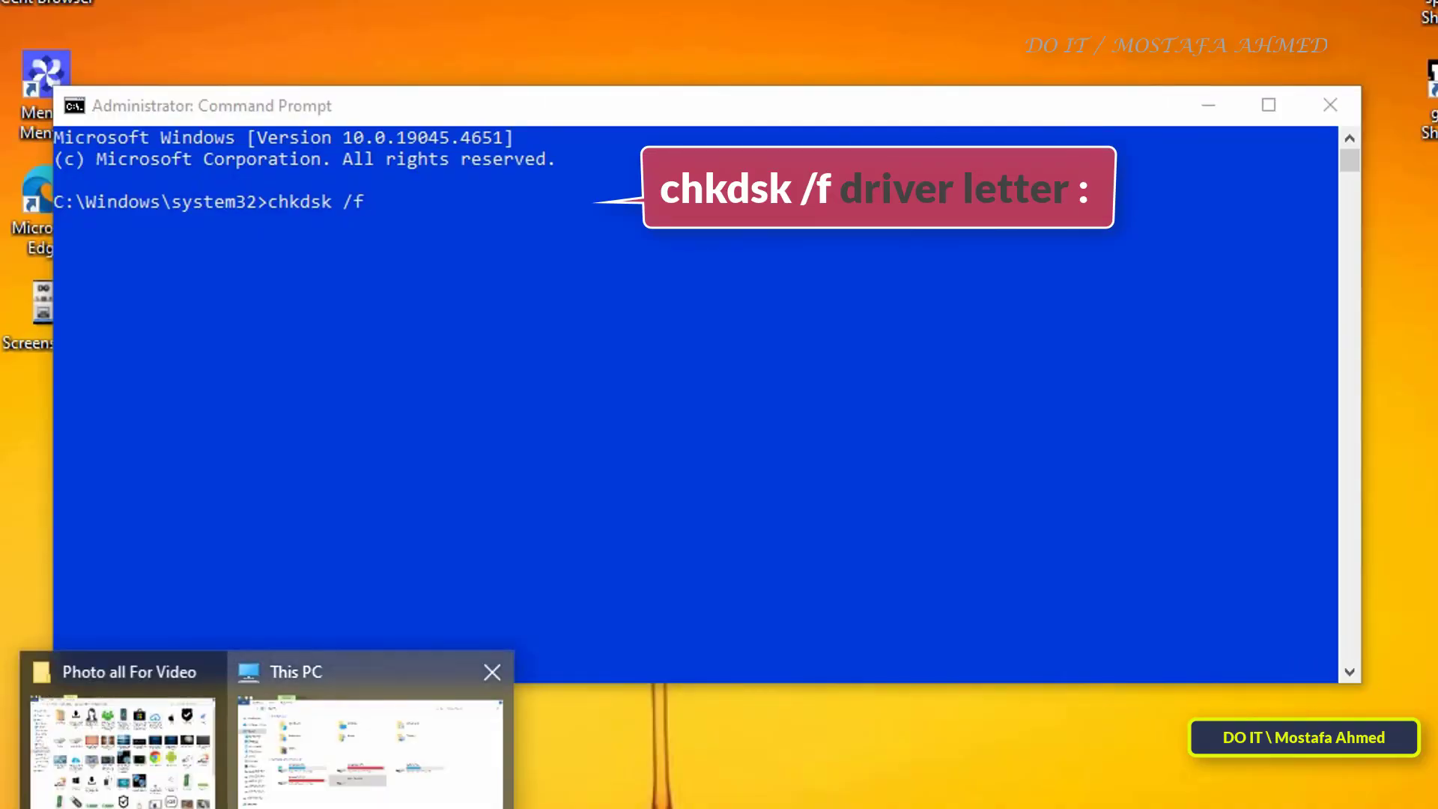
left_click(370, 726)
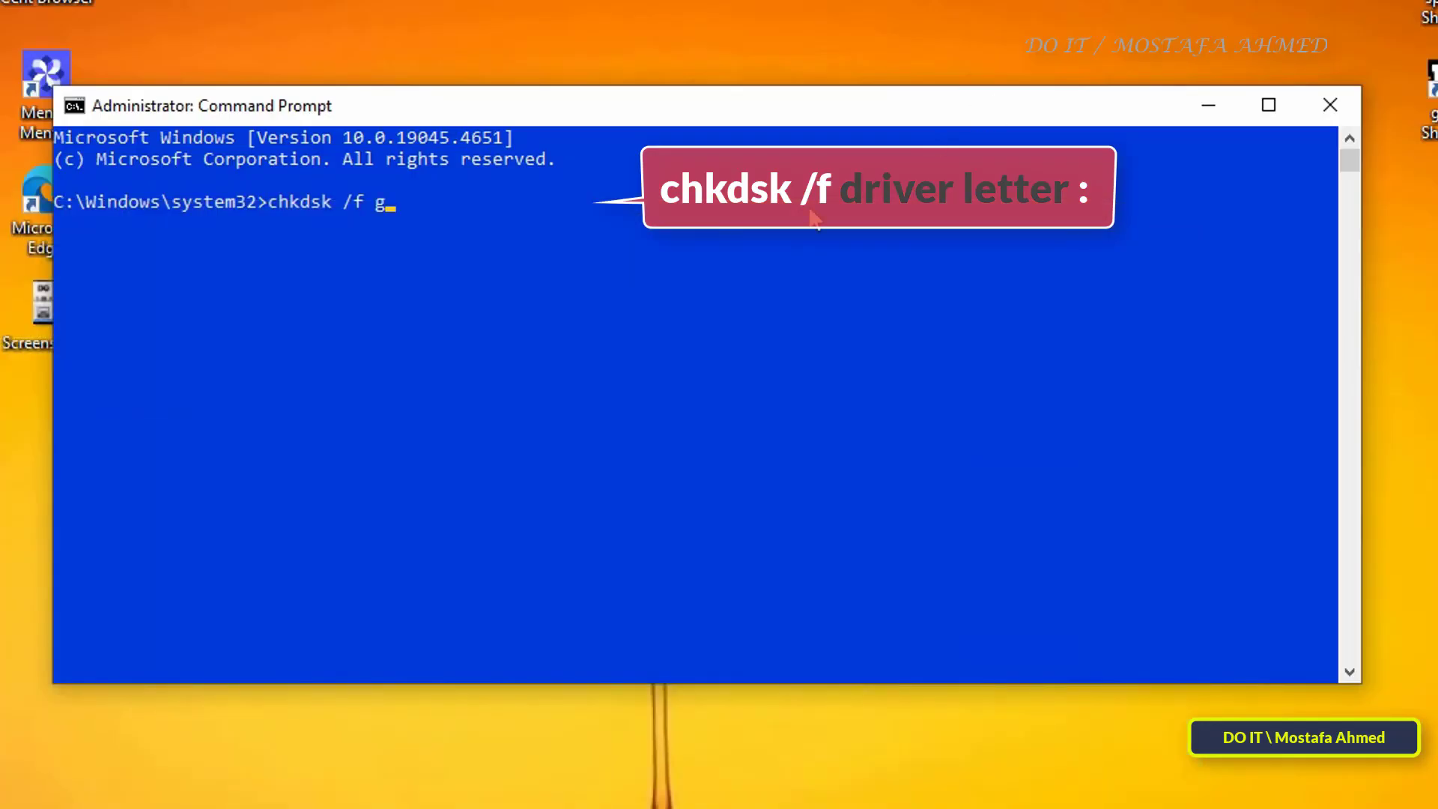
key("Return")
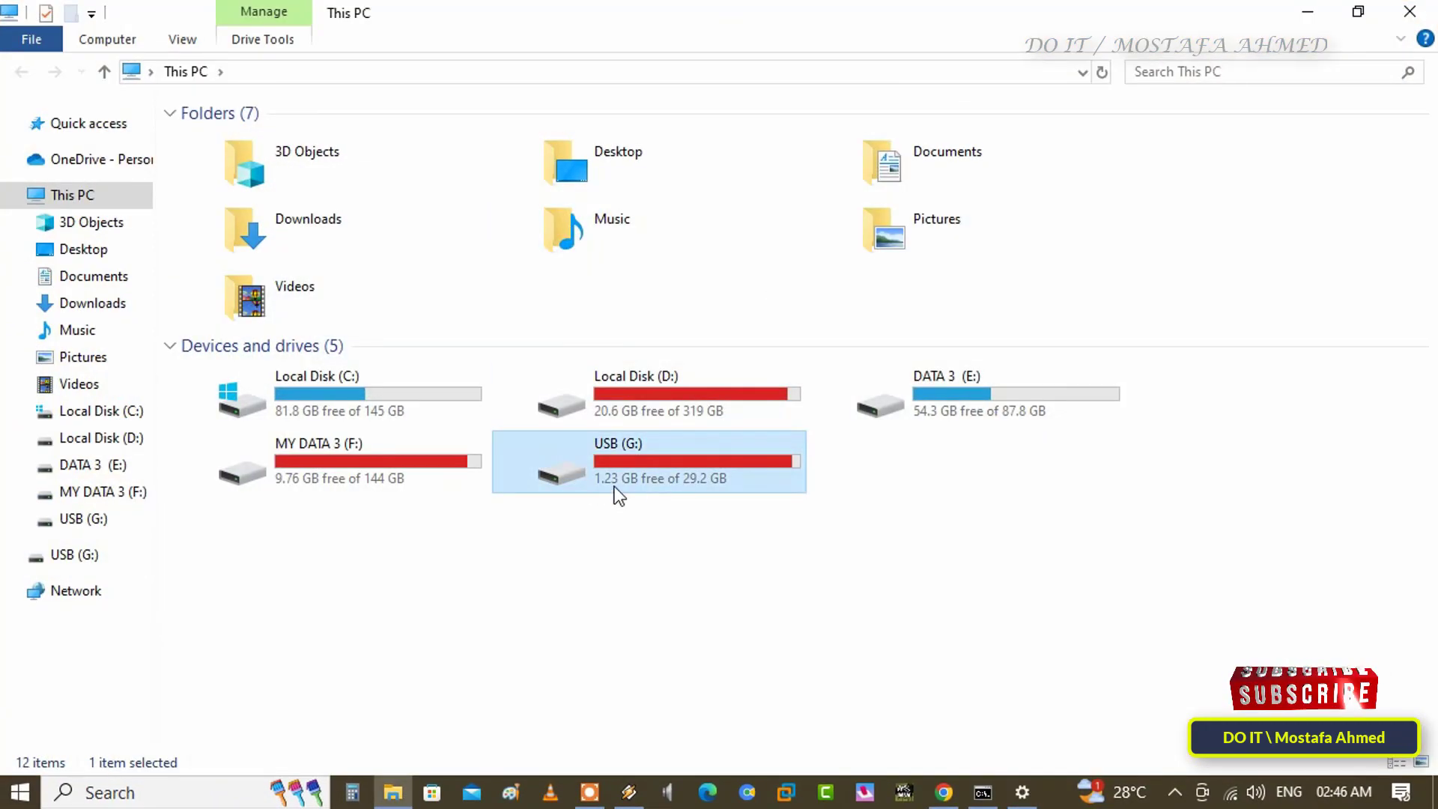
Open the repaired USB (G:) to confirm its folders list normally, then close the window
double_click(619, 462)
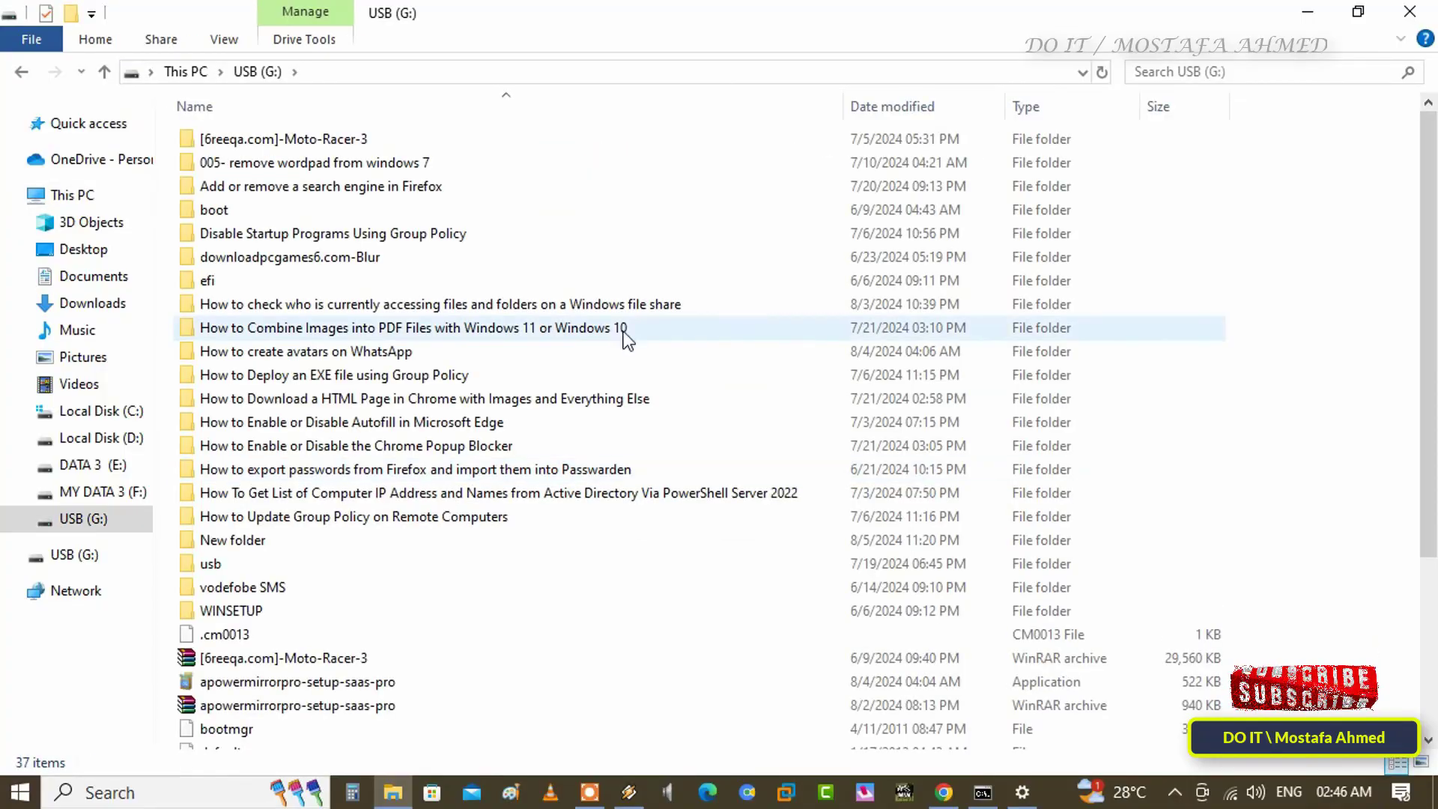
mouse_move(1413, 17)
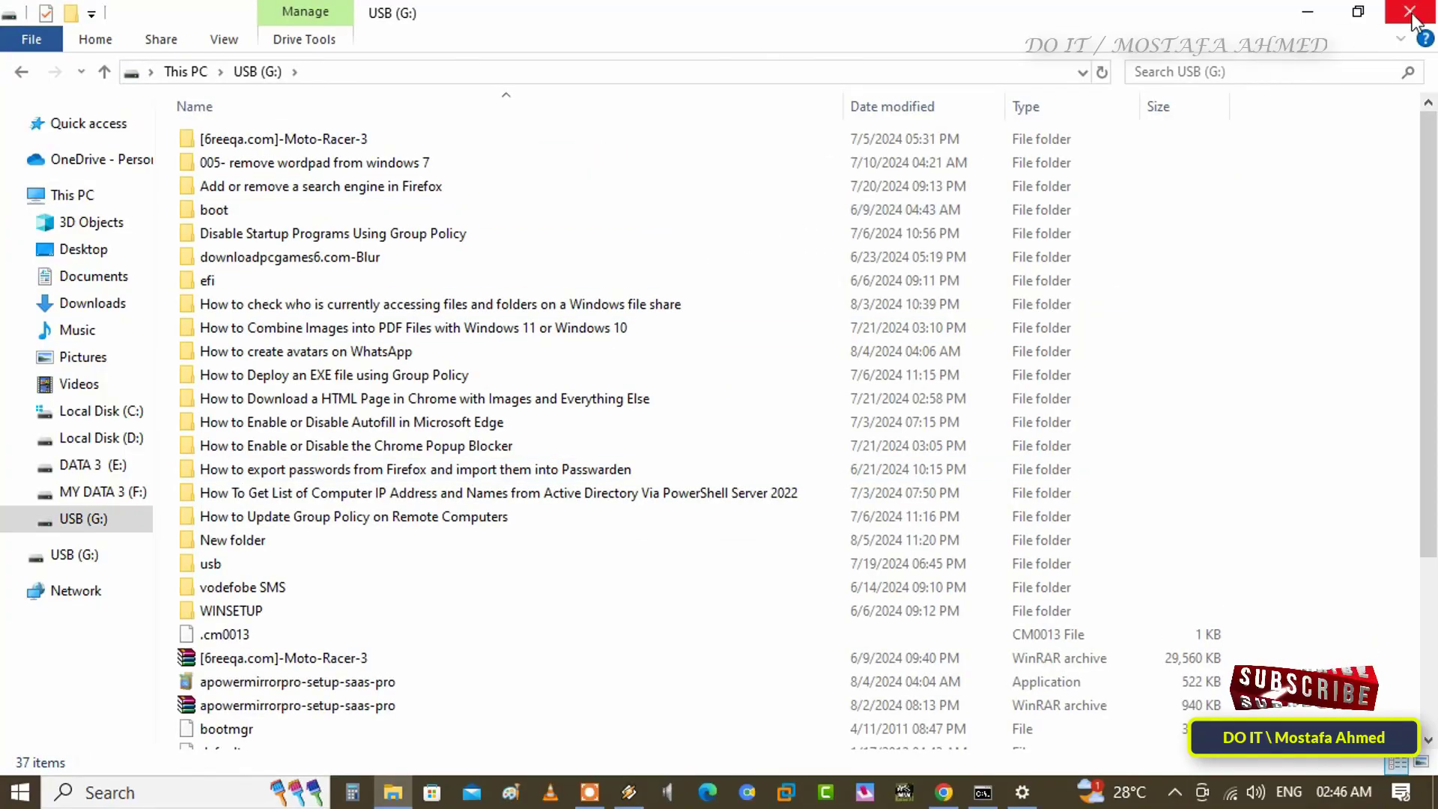
left_click(1416, 12)
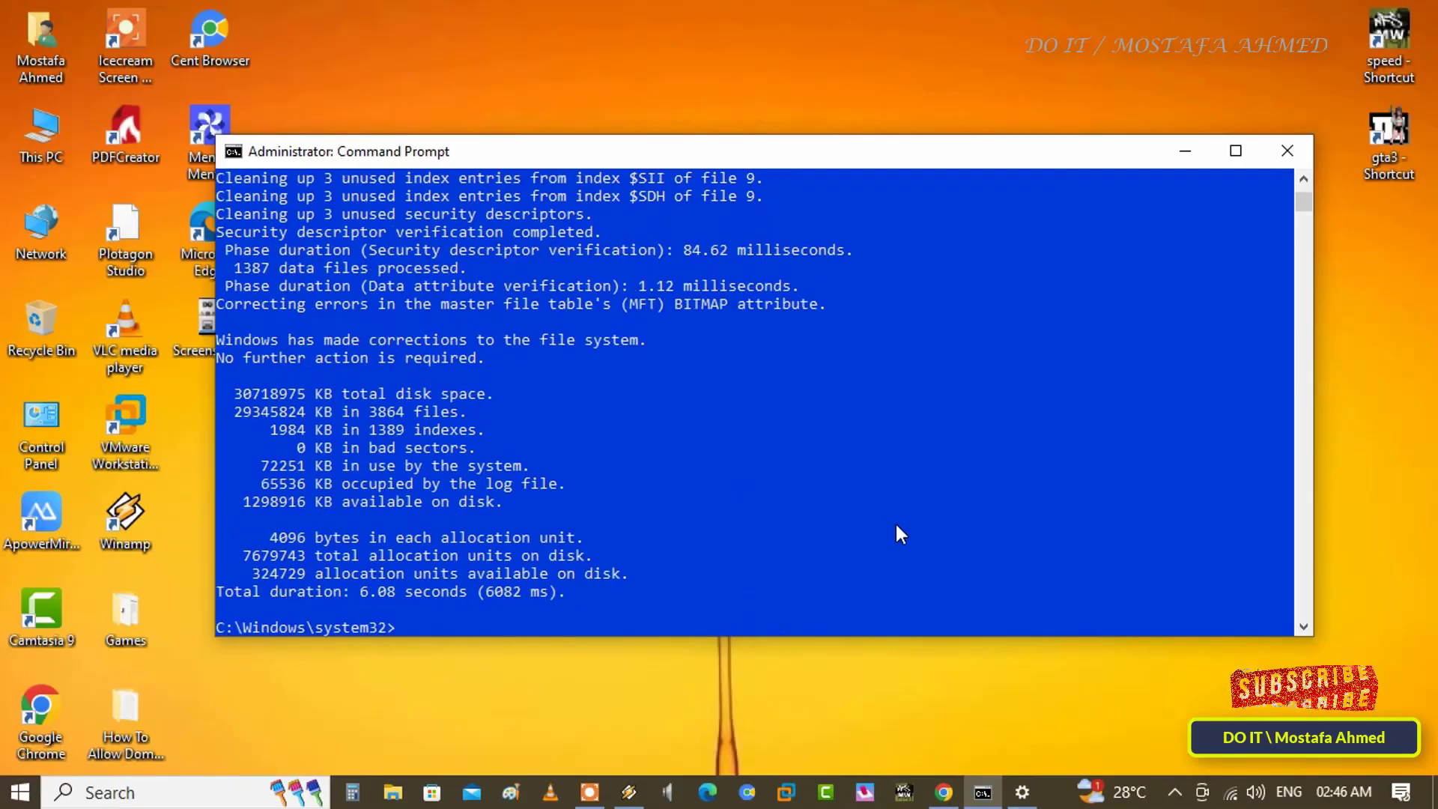